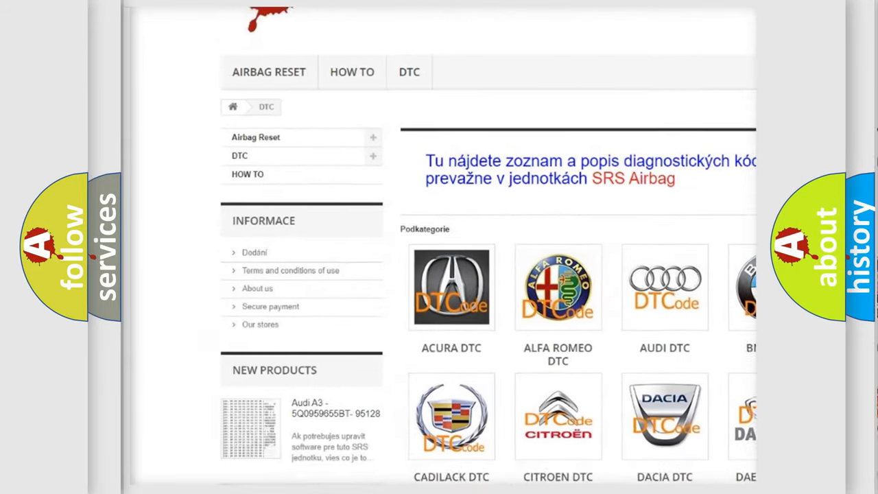
pyautogui.scroll(-3)
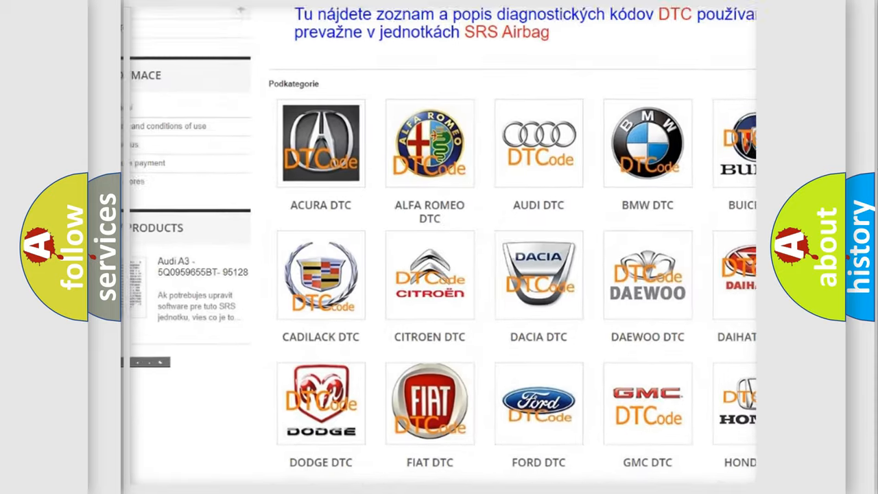
pyautogui.scroll(-3)
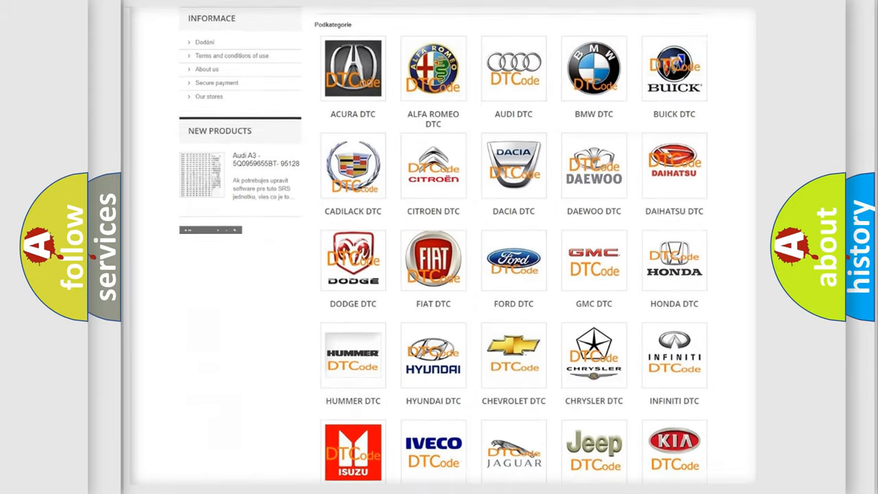
pyautogui.scroll(-3)
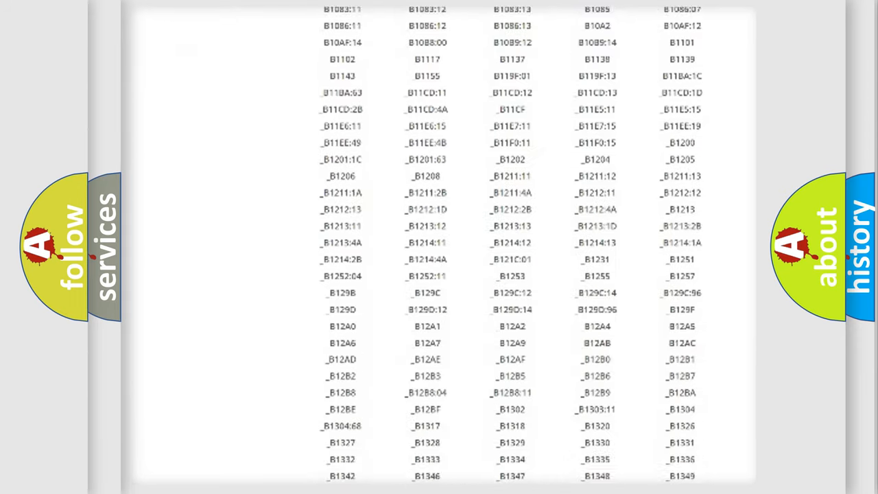
pyautogui.scroll(-3)
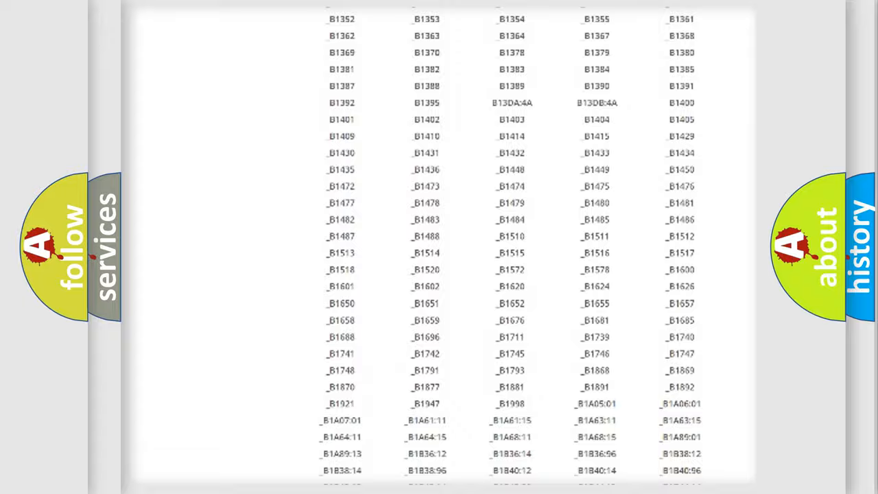
pyautogui.scroll(3)
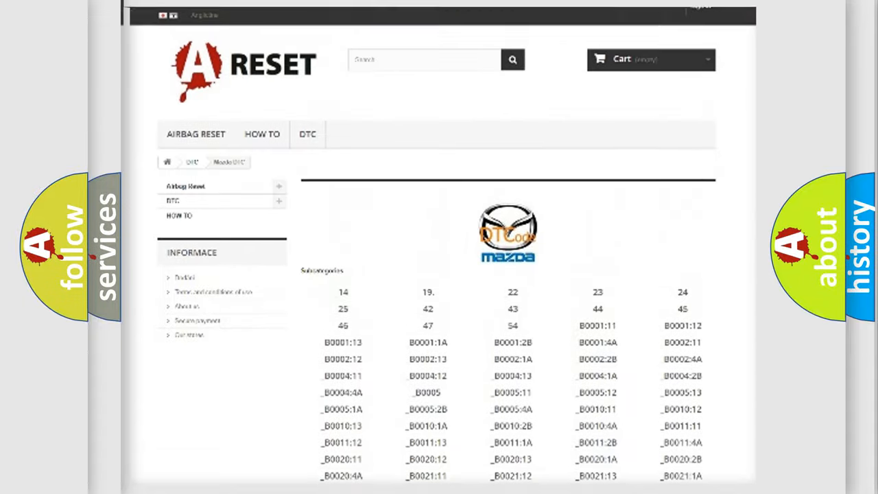
pyautogui.scroll(3)
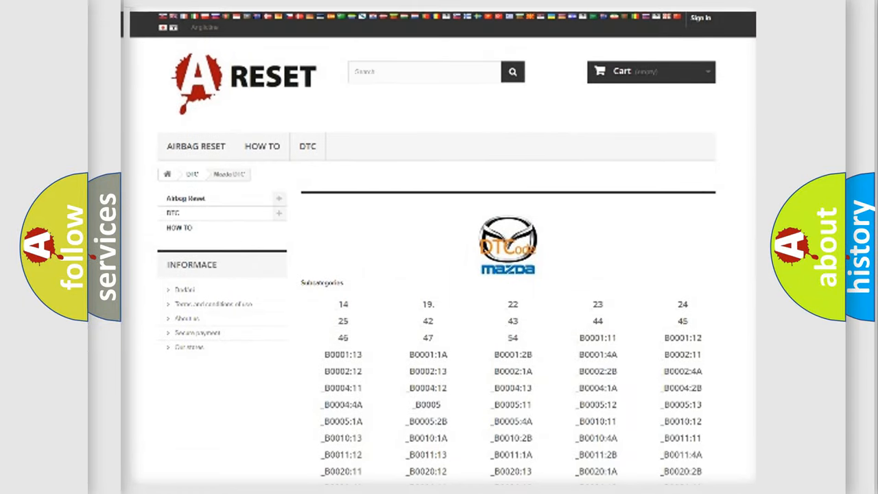